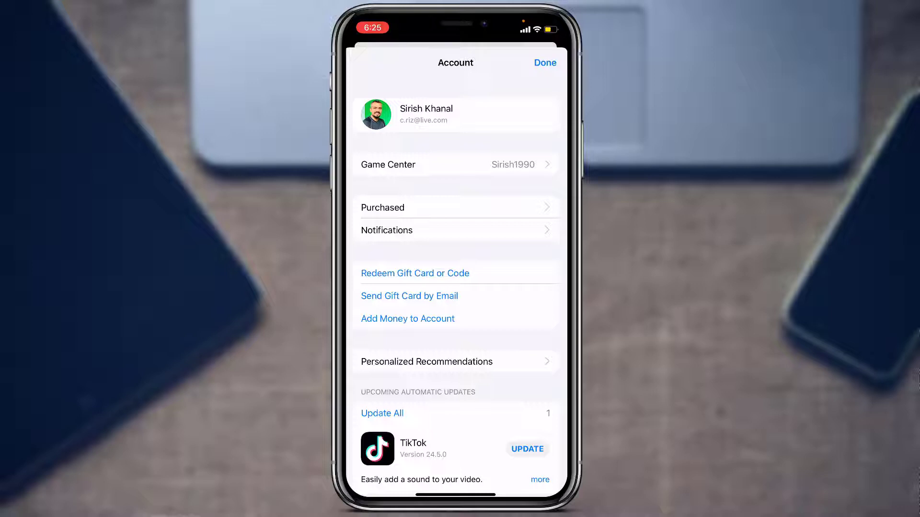
- Reach Account Settings for the signed-in Apple ID and reveal its lower options
click(382, 207)
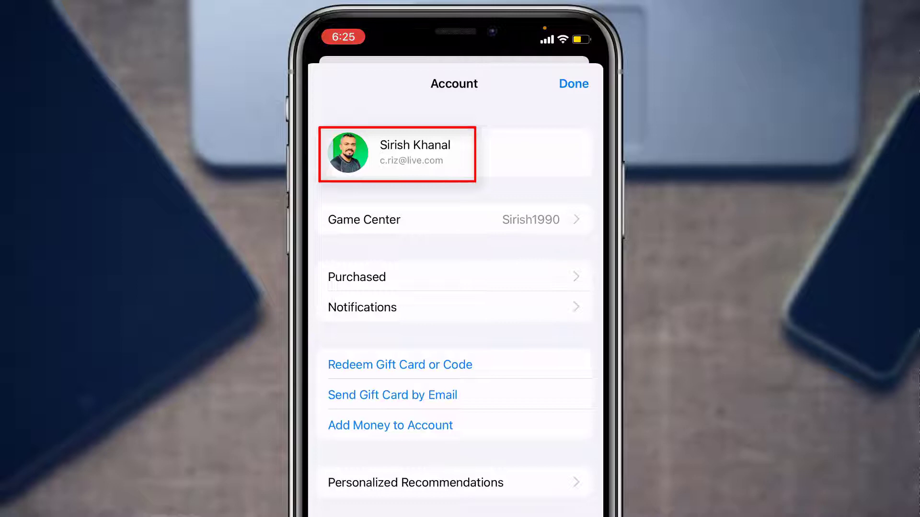
click(573, 84)
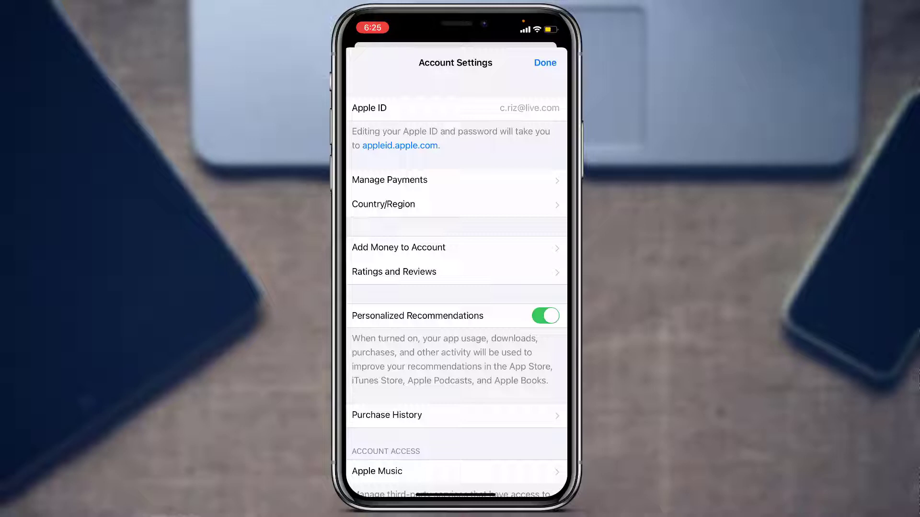
scroll(down, 3)
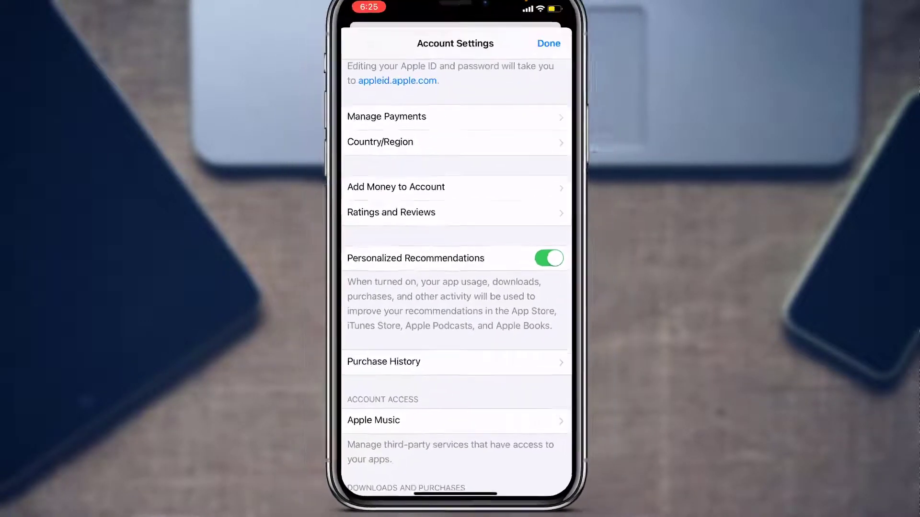
- Show Purchase History listing the last 90 days of app purchases with billed totals
click(383, 362)
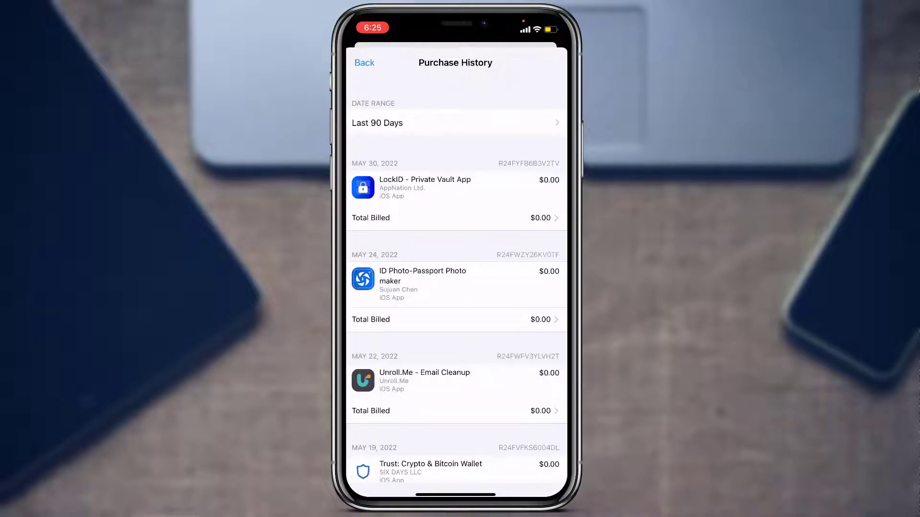
scroll(down, 3)
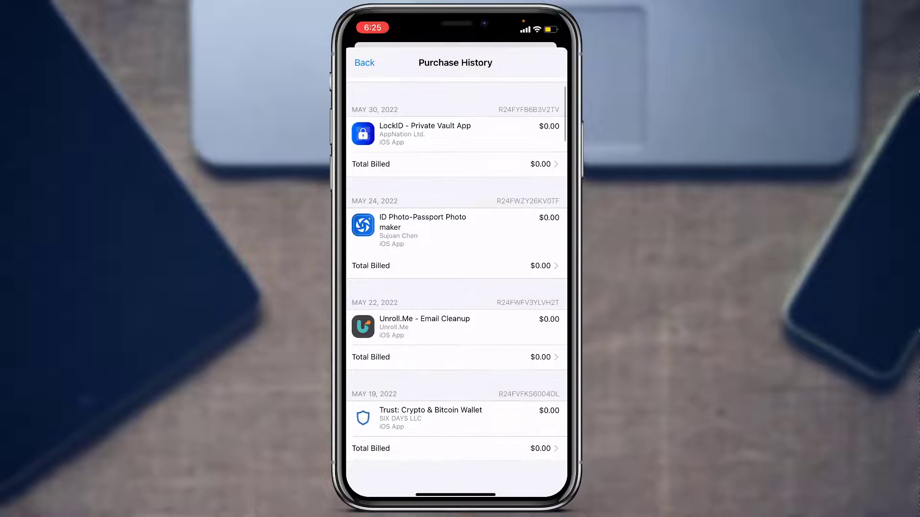
scroll(down, 3)
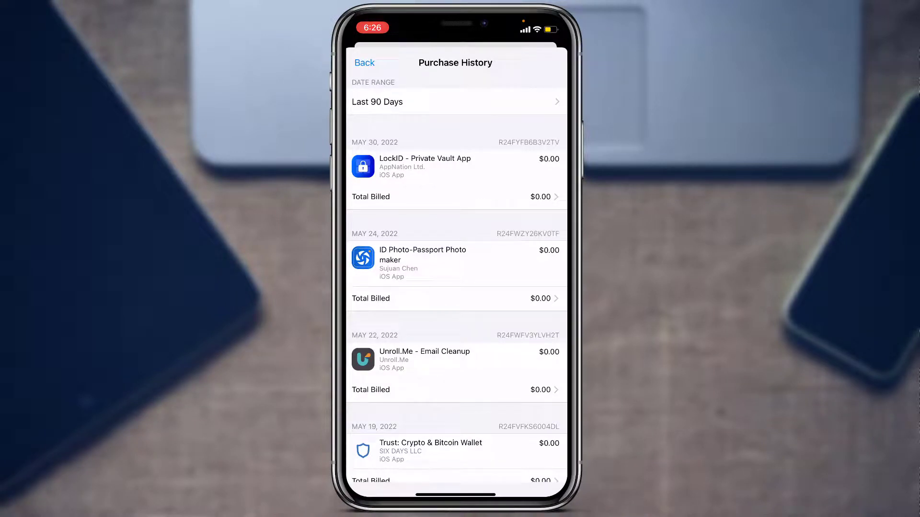
- Set the Purchase History date range to 2022, then return to Account Settings
click(455, 101)
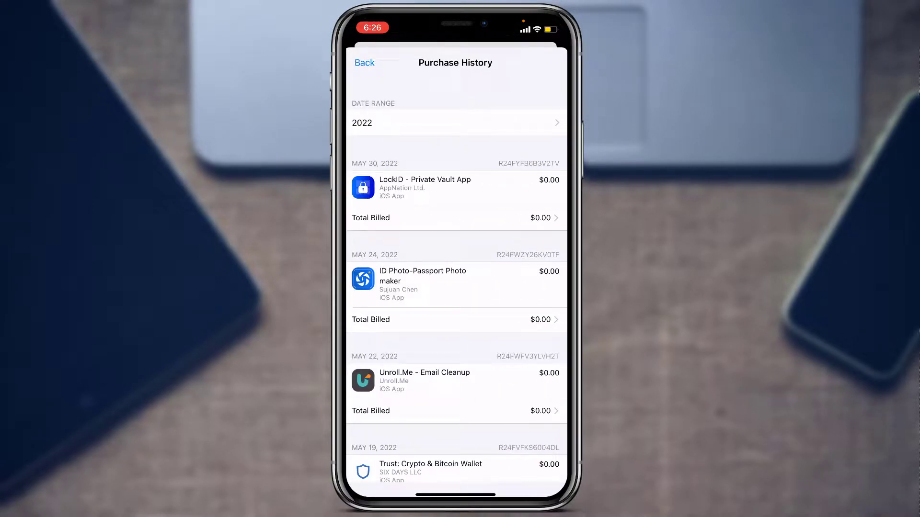
click(455, 122)
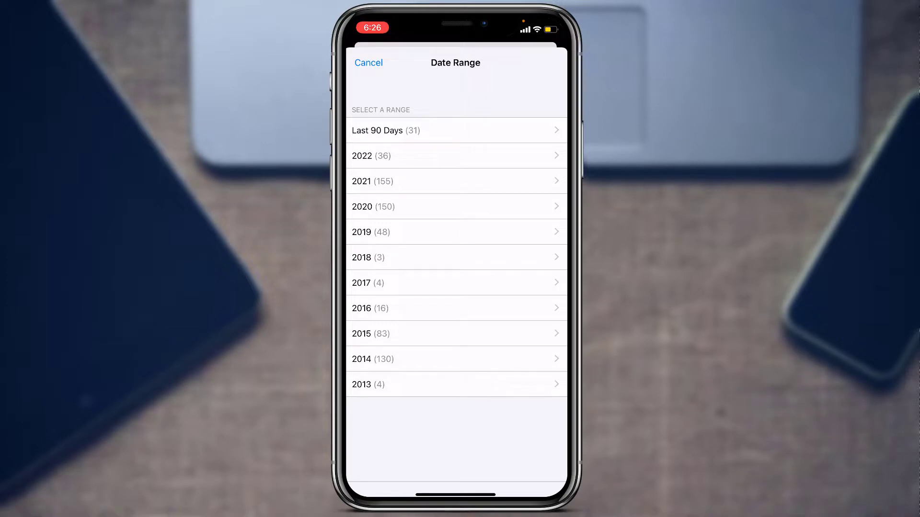
click(456, 155)
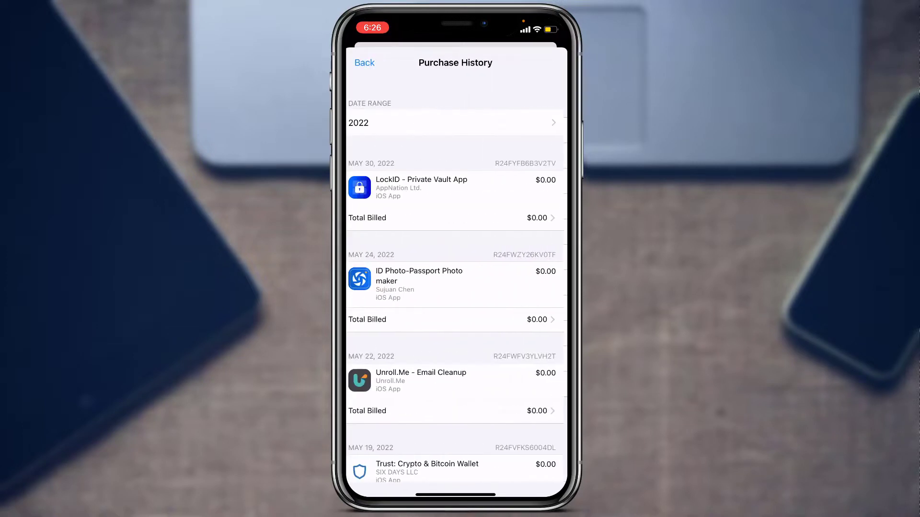
click(364, 63)
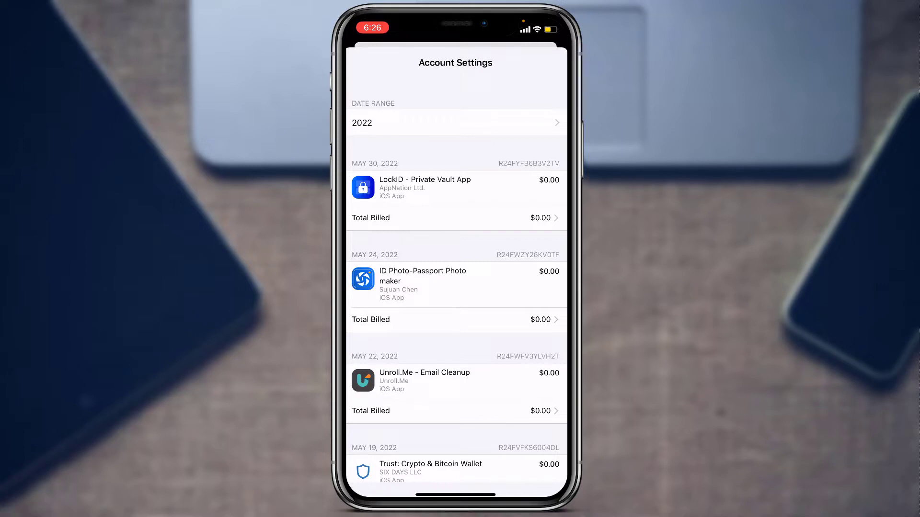